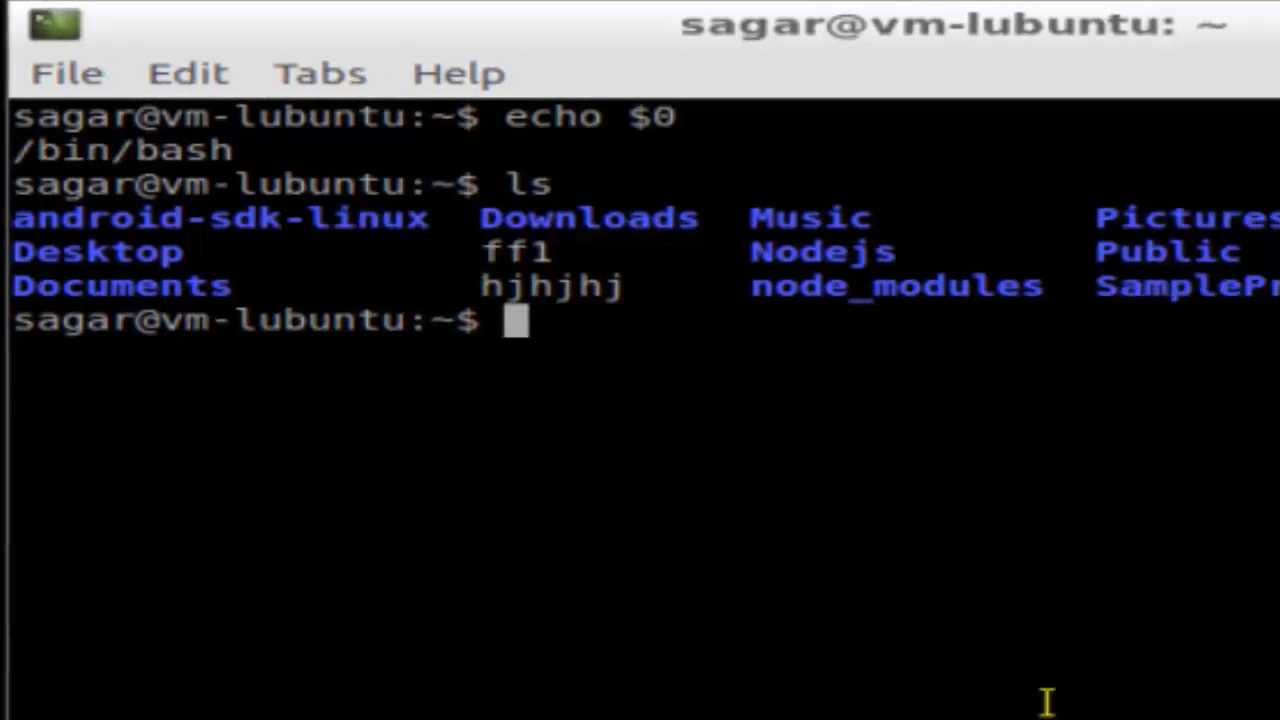
type("cd")
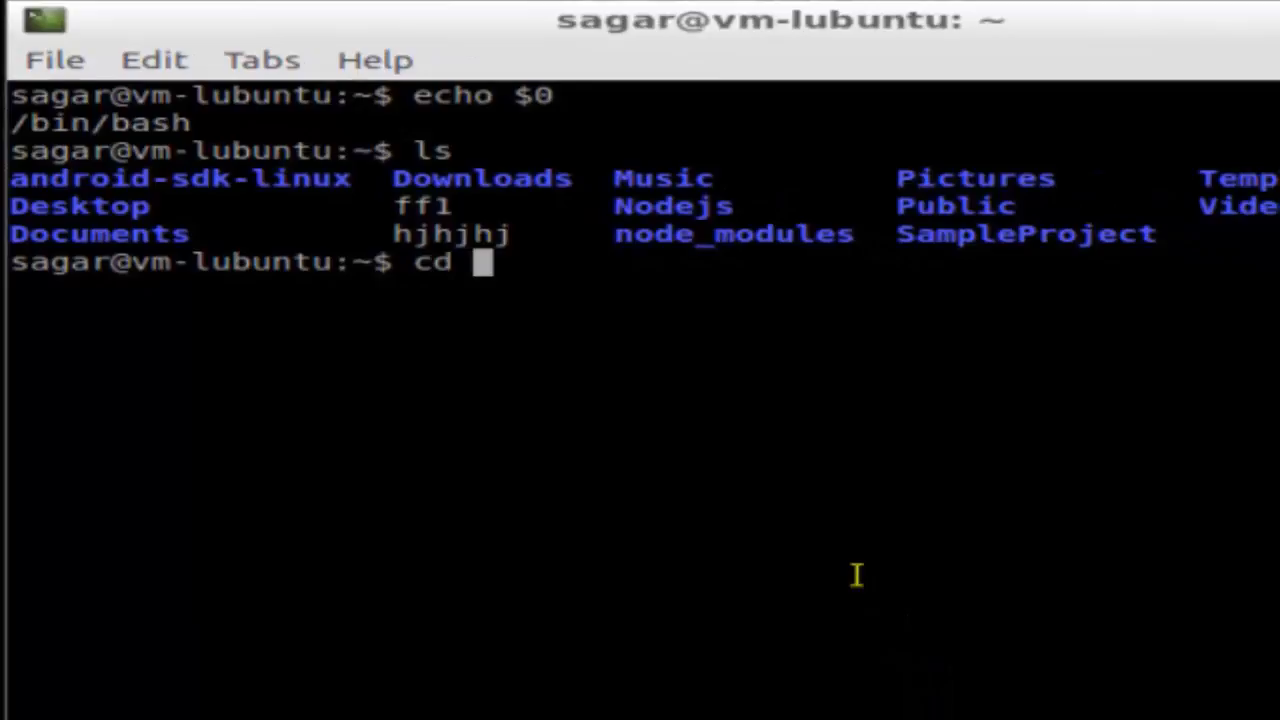
type("Desktop")
type("ls")
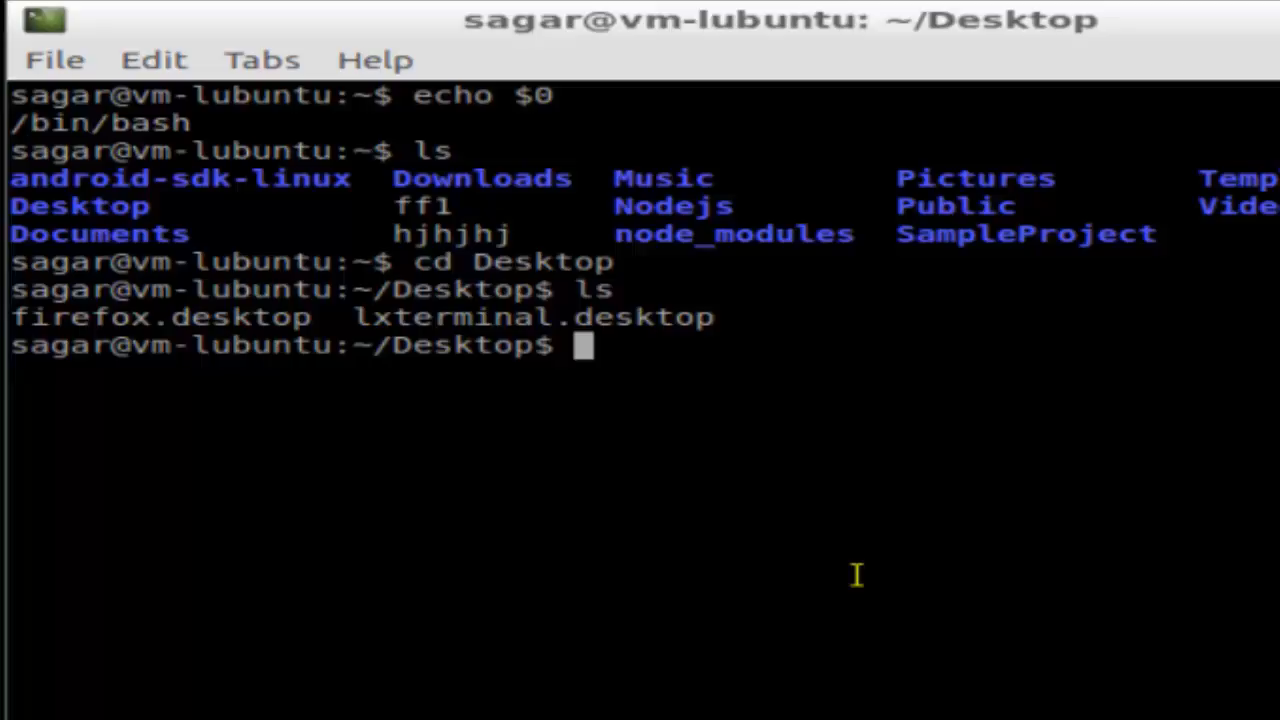
type("cd")
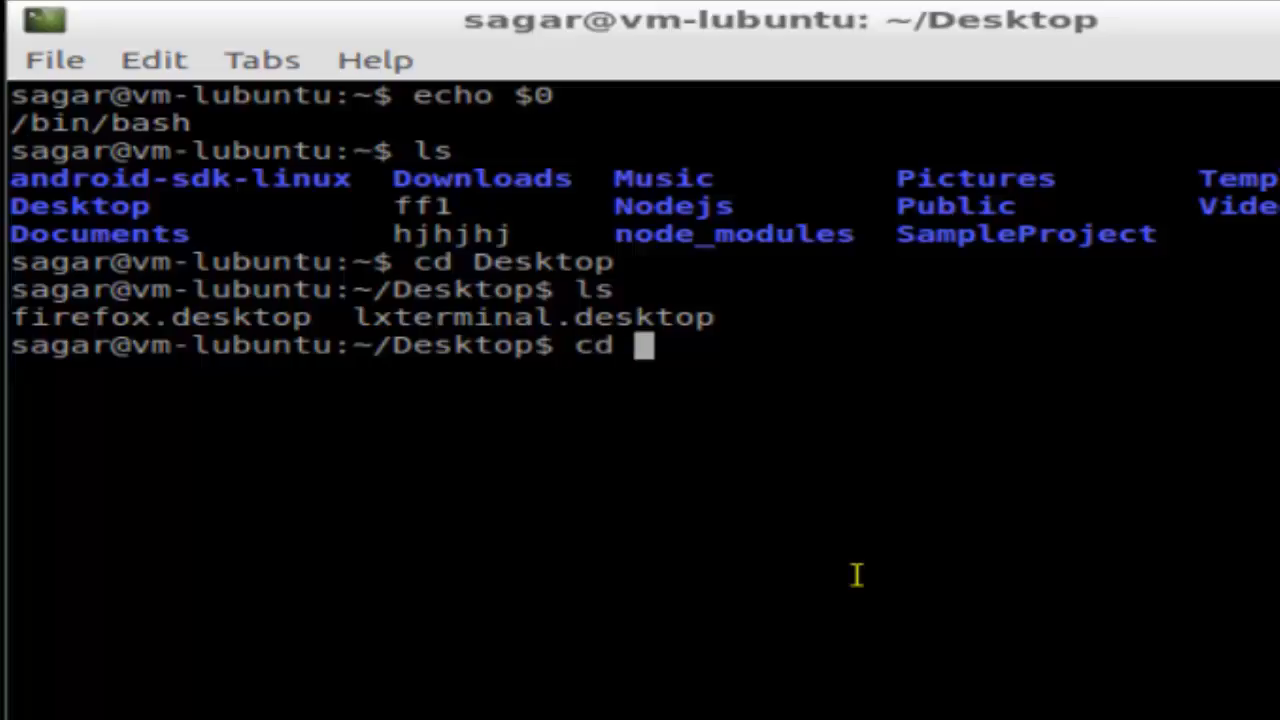
type("/")
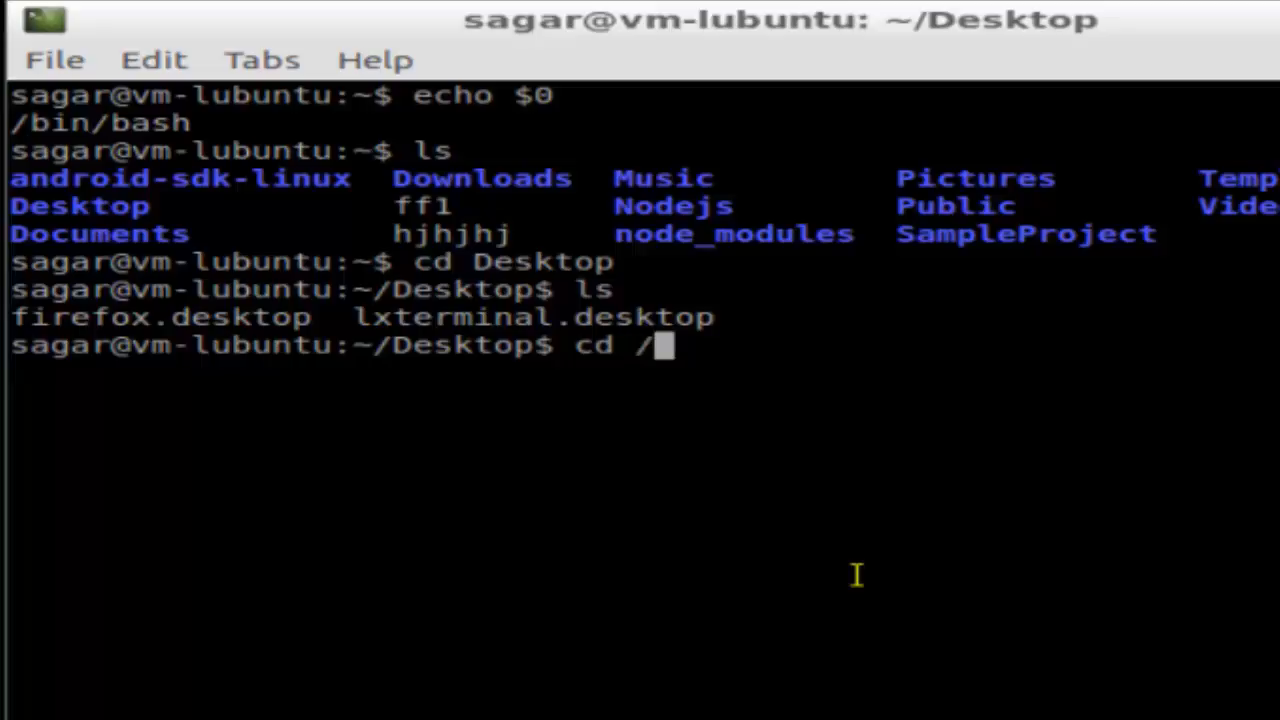
type("etc")
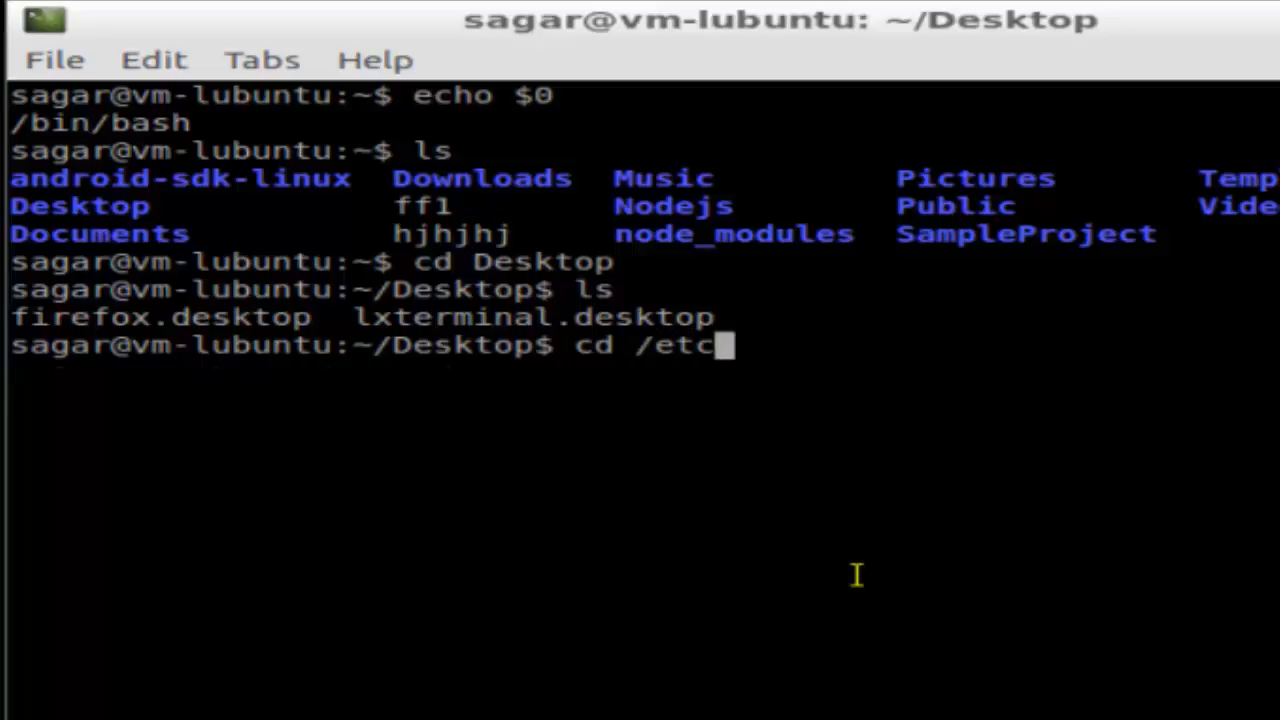